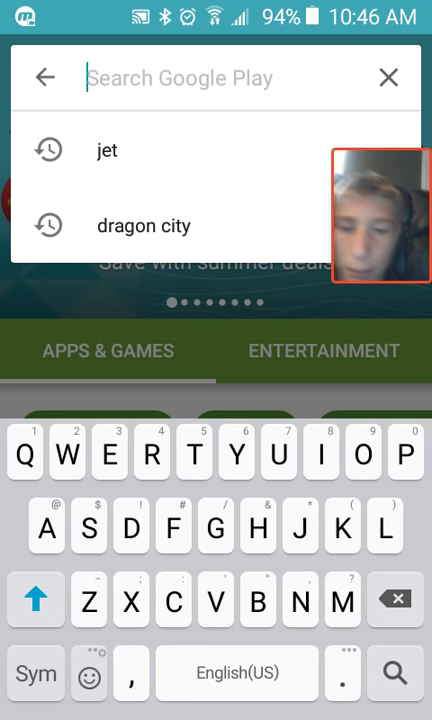
# Search the Play Store for 'bubbleupnp' using the suggestion
pyautogui.write('Bubbl')
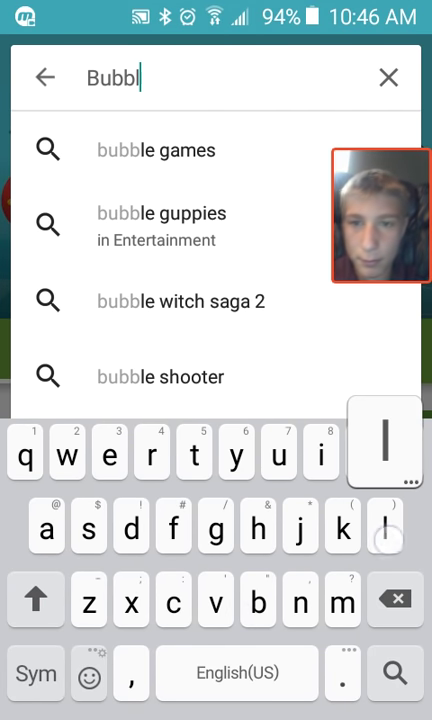
pyautogui.write('eup')
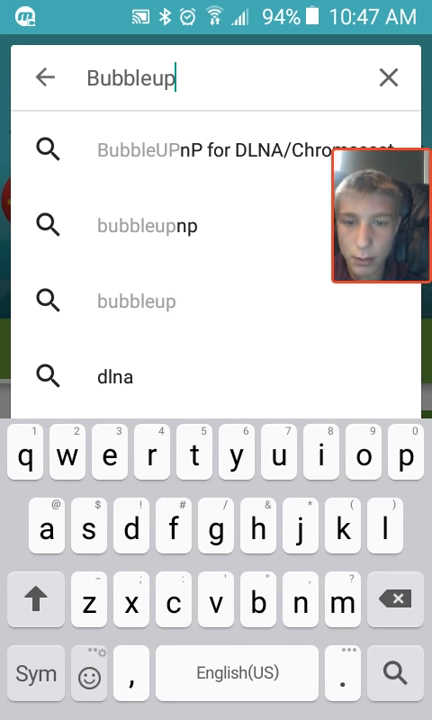
pyautogui.click(388, 78)
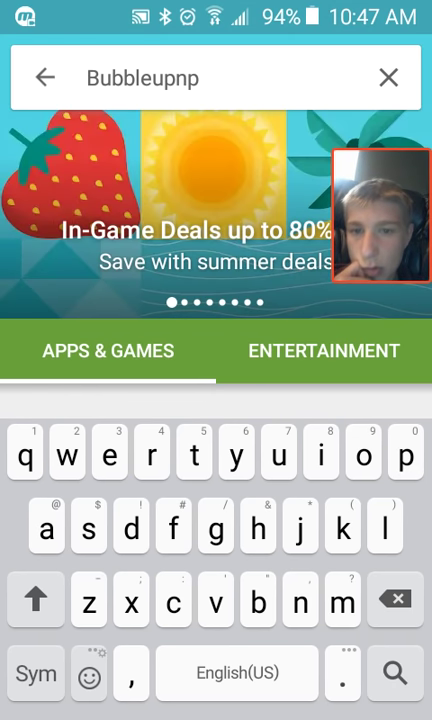
pyautogui.press('Enter')
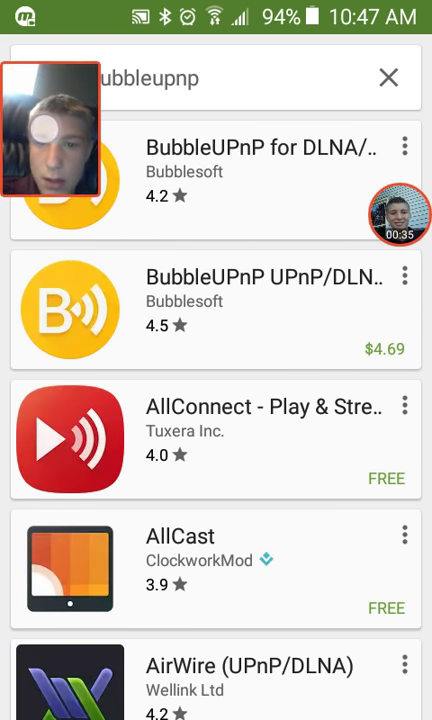
# Install BubbleUPnP for DLNA/Chromecast and open it once installed
pyautogui.click(190, 457)
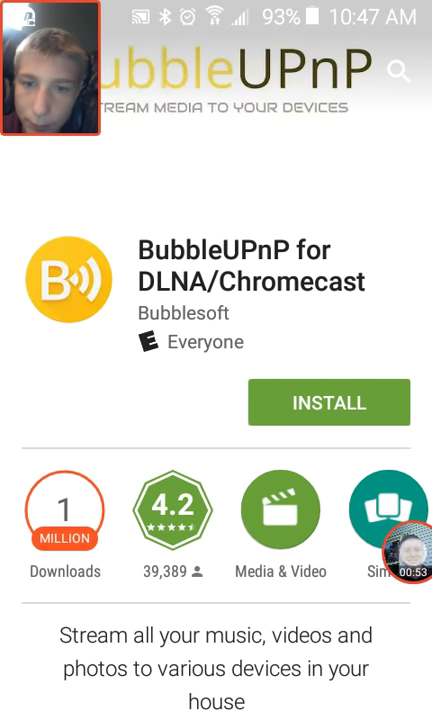
pyautogui.click(329, 403)
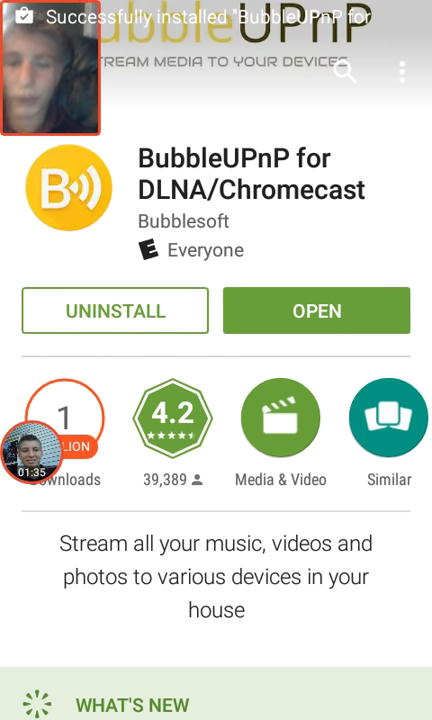
pyautogui.click(316, 311)
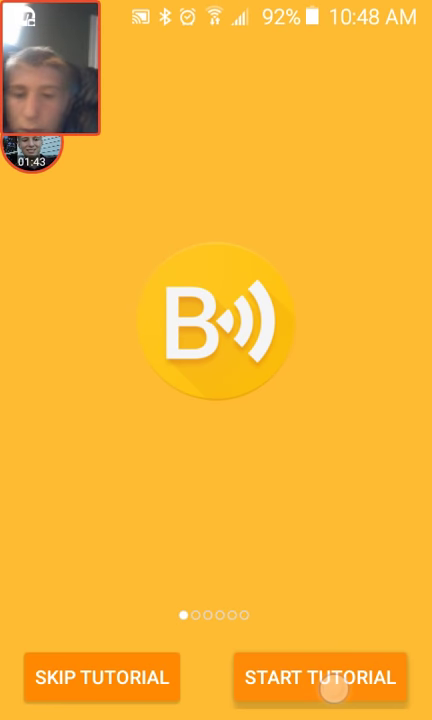
# Skip BubbleUPnP's welcome tutorial to the empty Playlist, then exit to the phone's apps
pyautogui.click(314, 677)
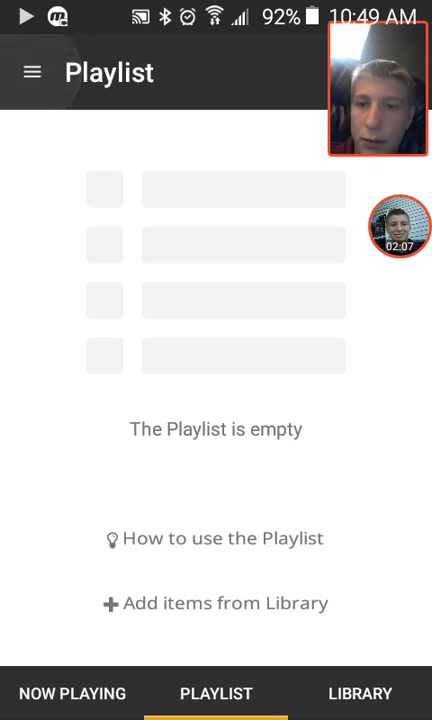
pyautogui.click(33, 71)
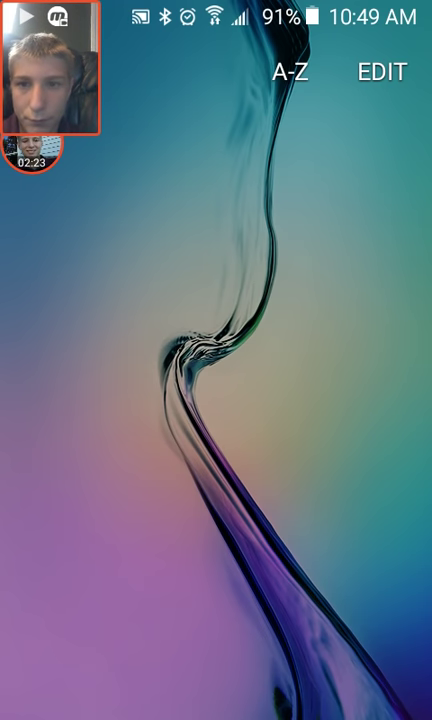
# Open The Flash season 1 episode 1 in Showbox and dismiss the jet.com ad
pyautogui.hscroll(-3)
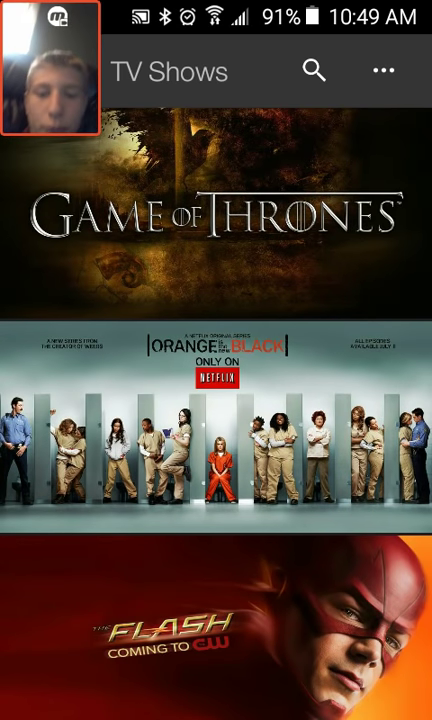
pyautogui.click(216, 620)
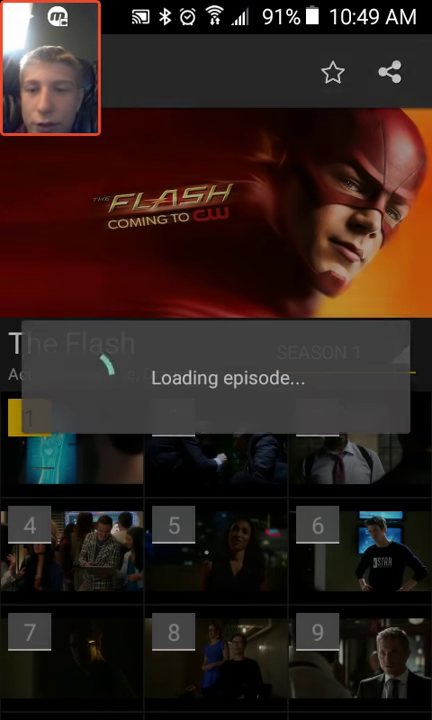
pyautogui.click(33, 415)
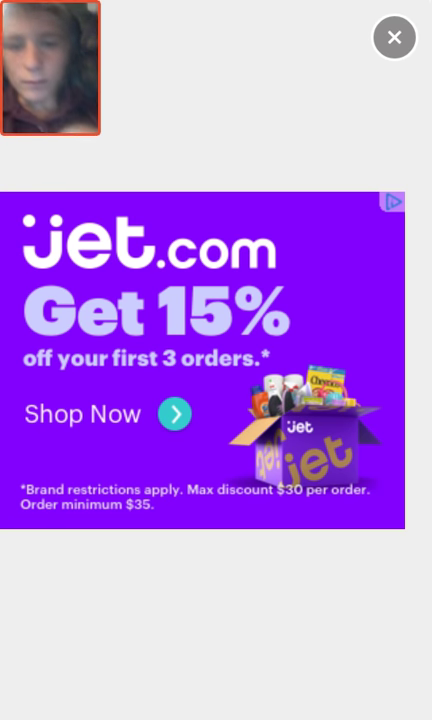
pyautogui.click(393, 37)
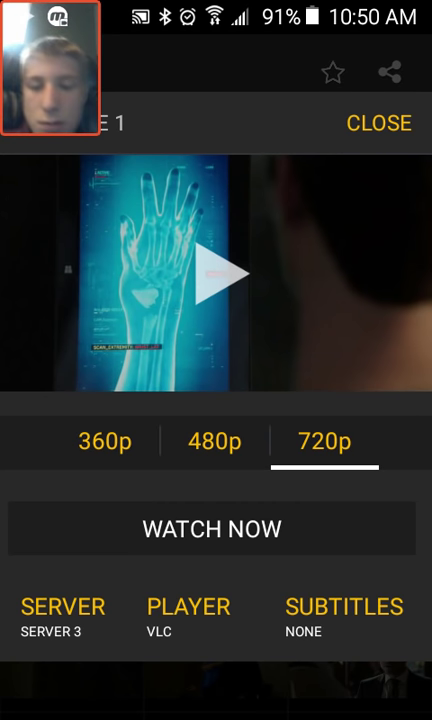
# Play episode 1 via Other Player in BubbleUPnP, then go to the home screen
pyautogui.click(189, 607)
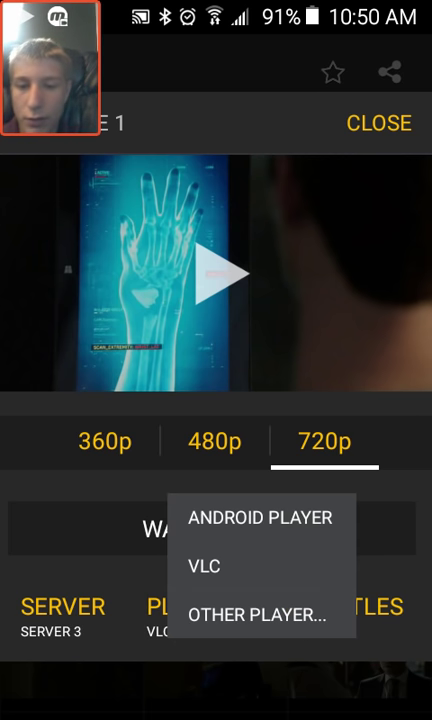
pyautogui.click(260, 614)
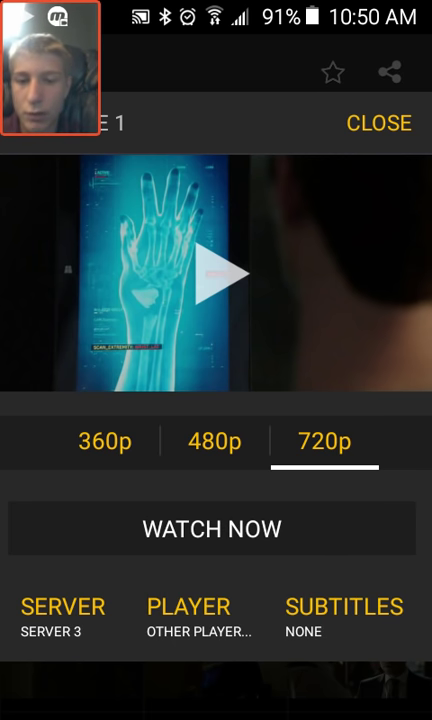
pyautogui.click(380, 123)
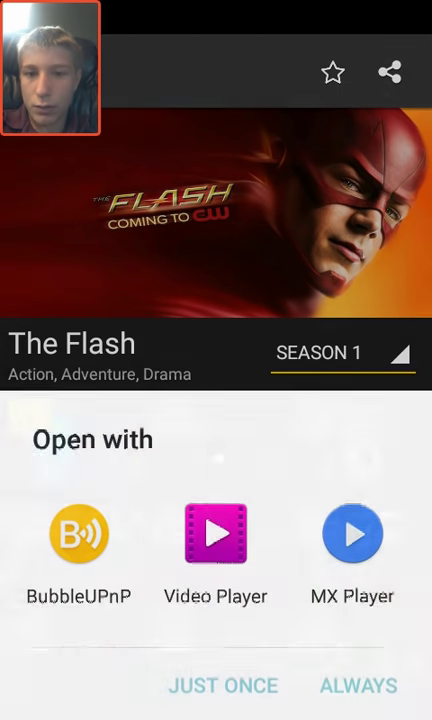
pyautogui.click(79, 533)
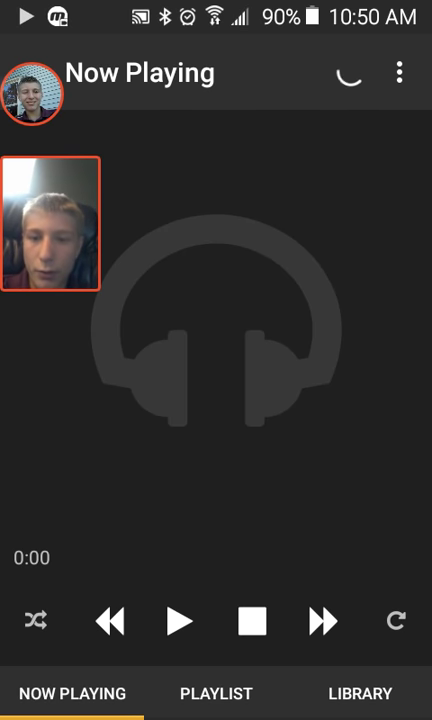
pyautogui.click(180, 620)
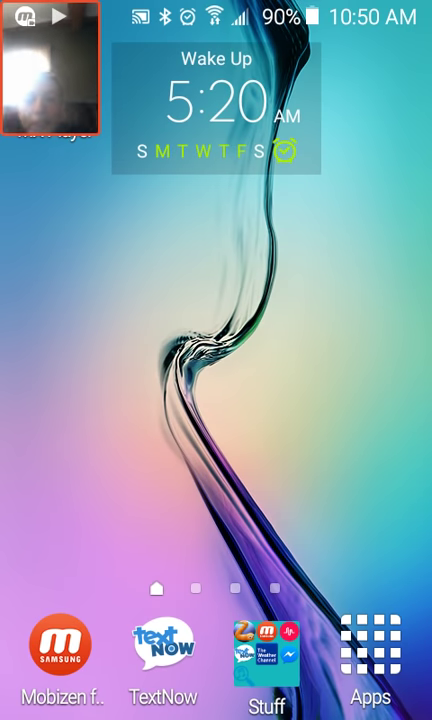
# Launch Camera from the app list and dismiss the 'Camera failed' warning
pyautogui.click(373, 665)
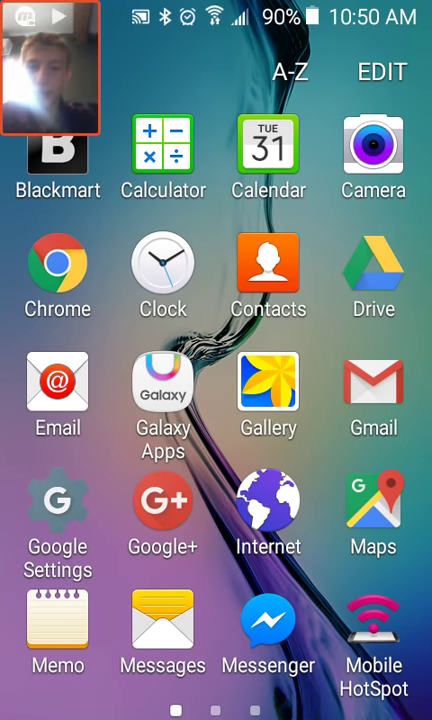
pyautogui.click(373, 155)
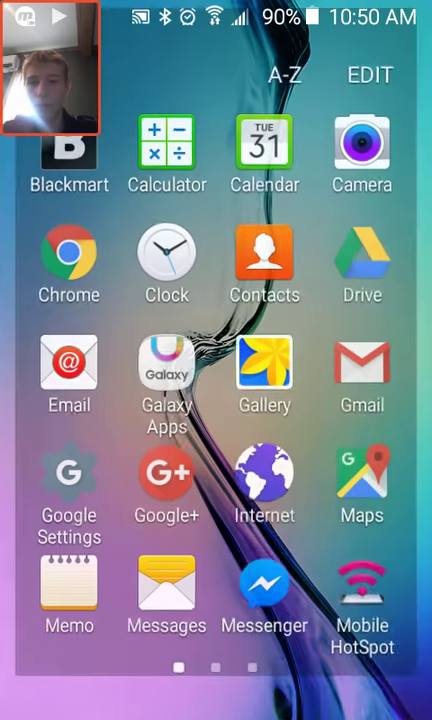
pyautogui.click(361, 155)
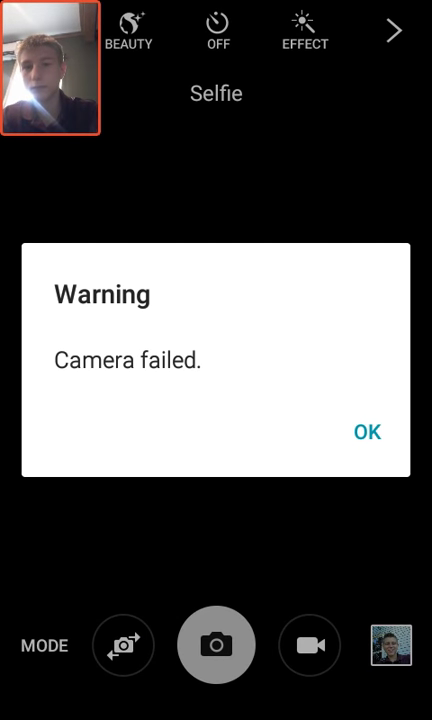
pyautogui.click(368, 432)
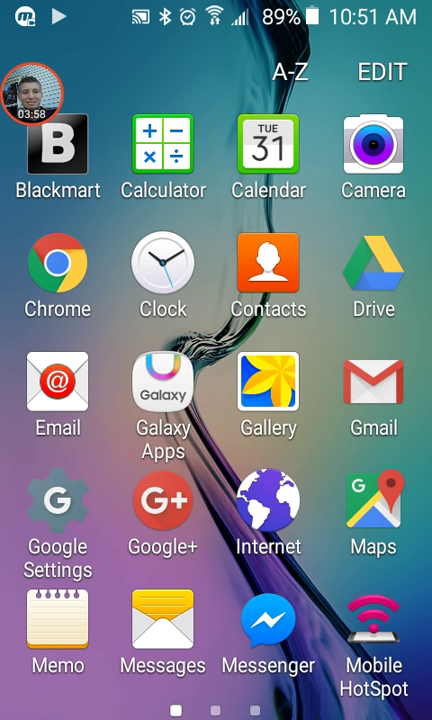
# Relaunch Camera and switch to the rear camera to show the TV playing
pyautogui.click(373, 154)
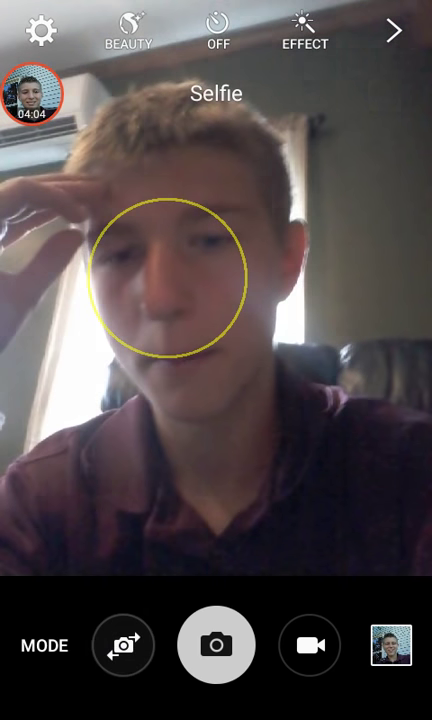
pyautogui.click(122, 644)
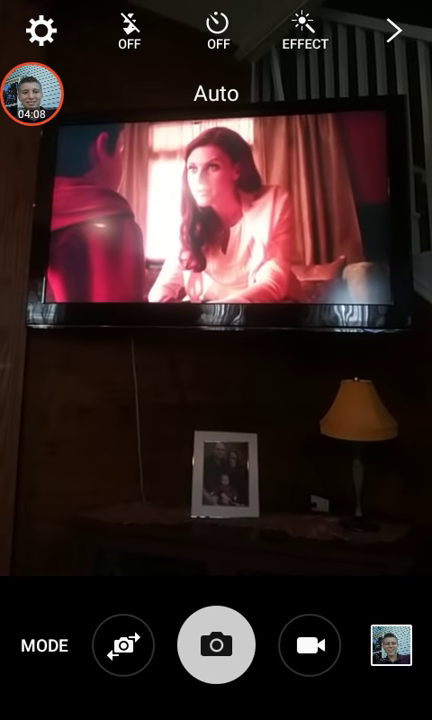